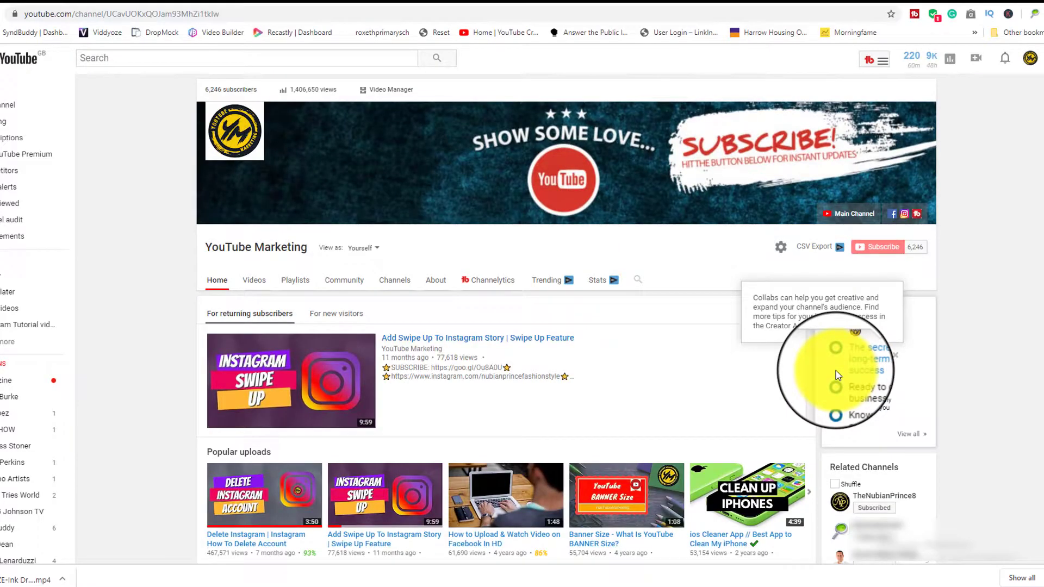
mouse_move(678, 394)
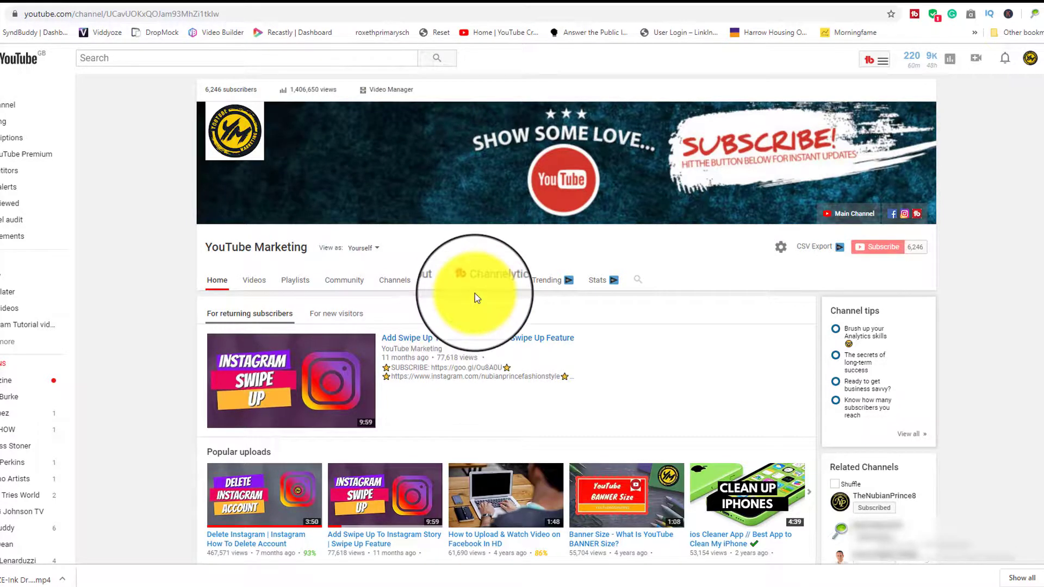
- Bring up the channel's uploaded videos list in the new YouTube Studio
scroll("down", 3)
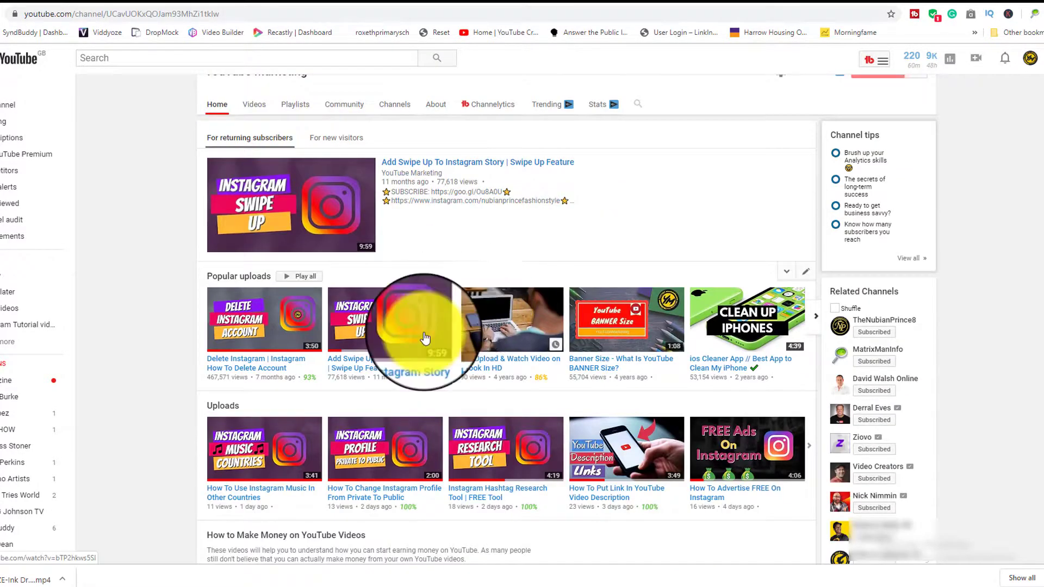
mouse_move(502, 429)
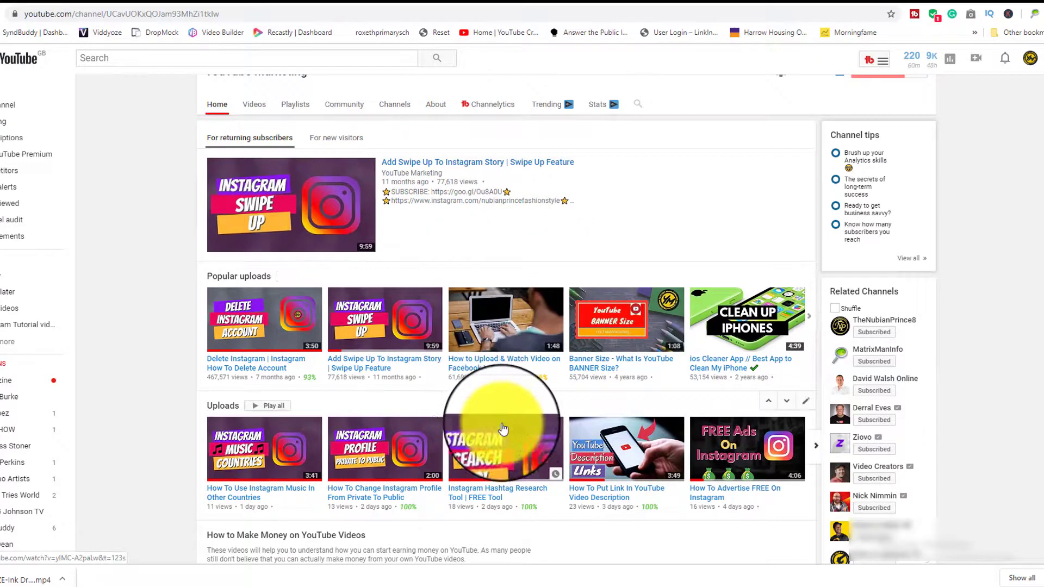
scroll("up", 3)
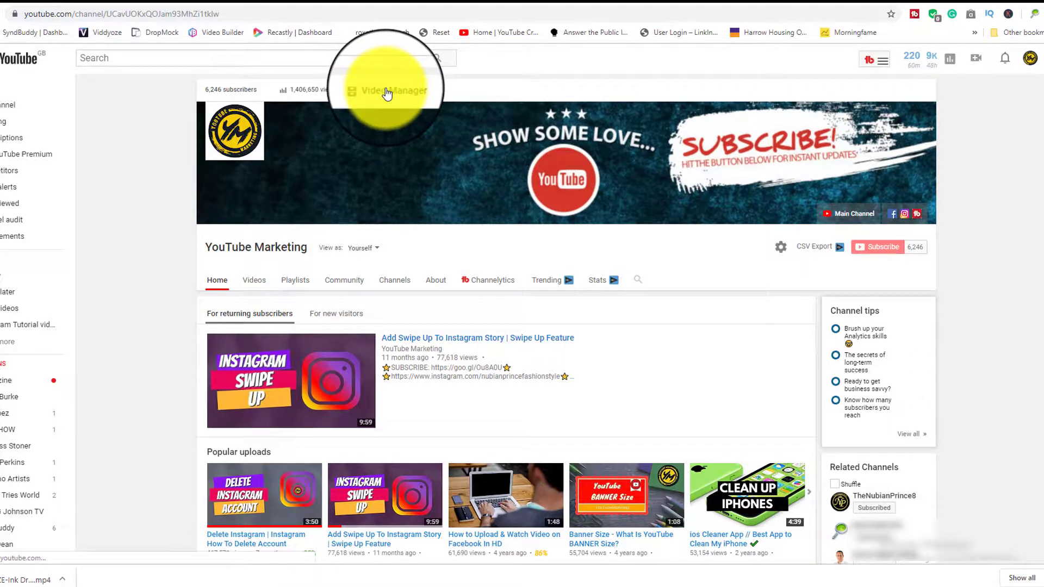
left_click(388, 90)
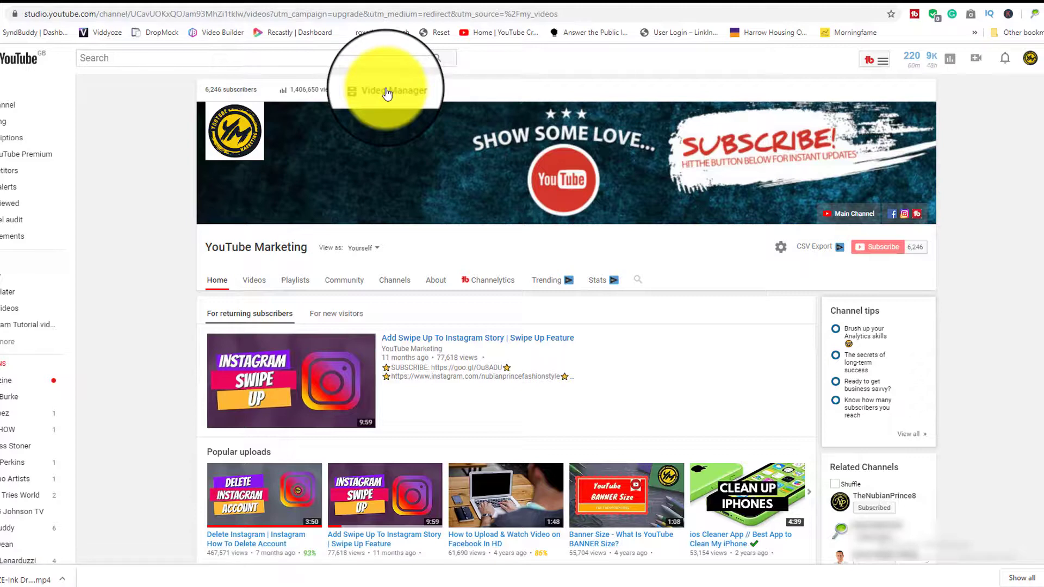
left_click(388, 91)
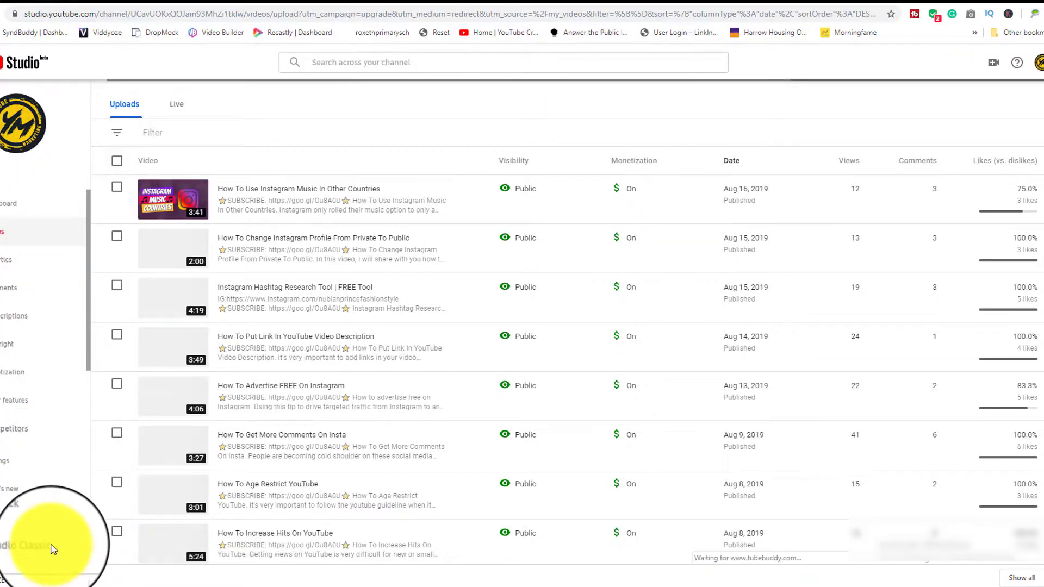
- Return to Creator Studio Classic, skipping the feedback survey
left_click(26, 545)
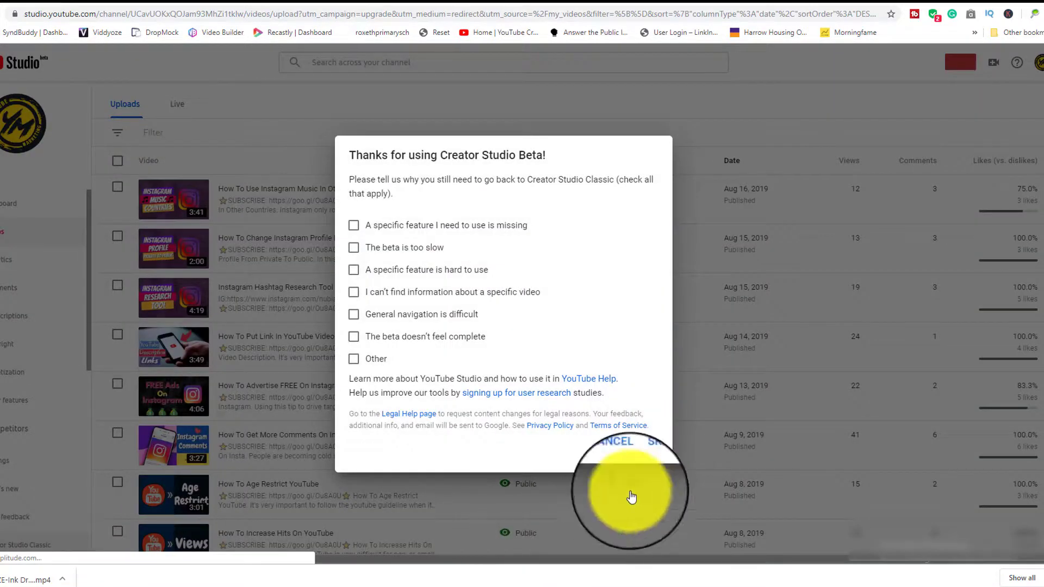
left_click(612, 441)
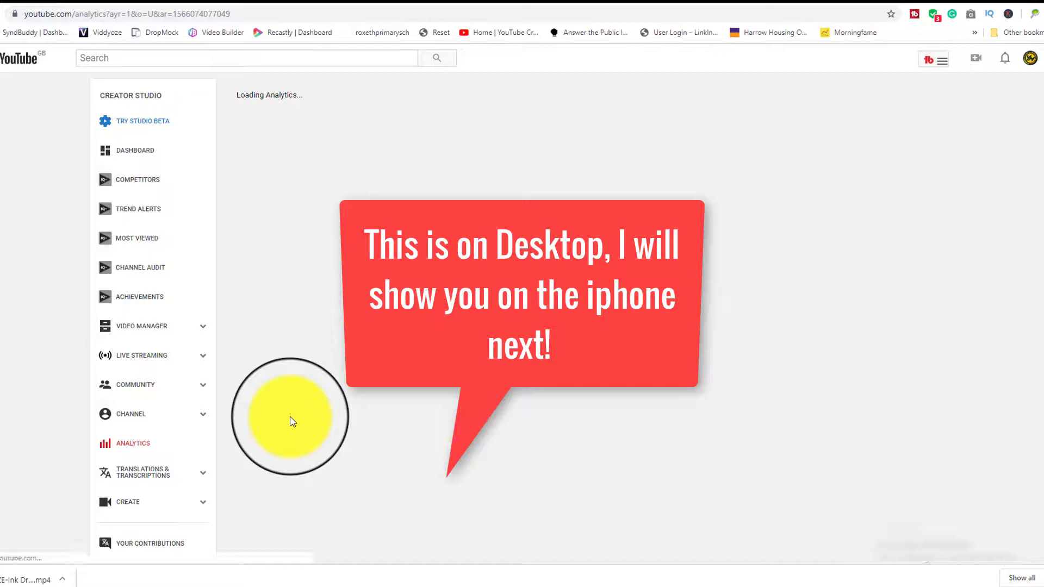
- Review the 28-day overview: watch time, views, revenue cards and the Top 10 Videos table
left_click(133, 443)
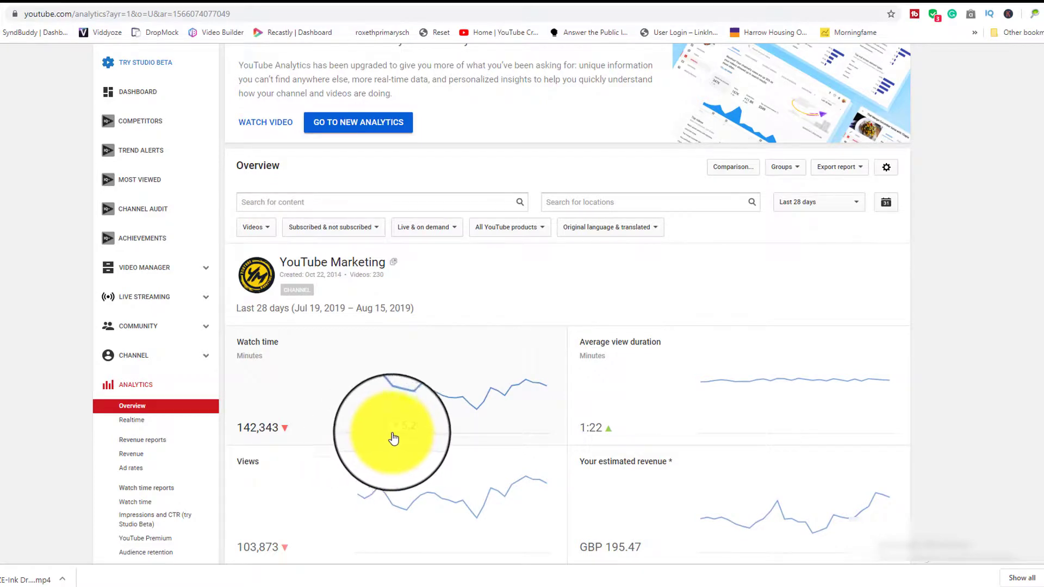
mouse_move(439, 422)
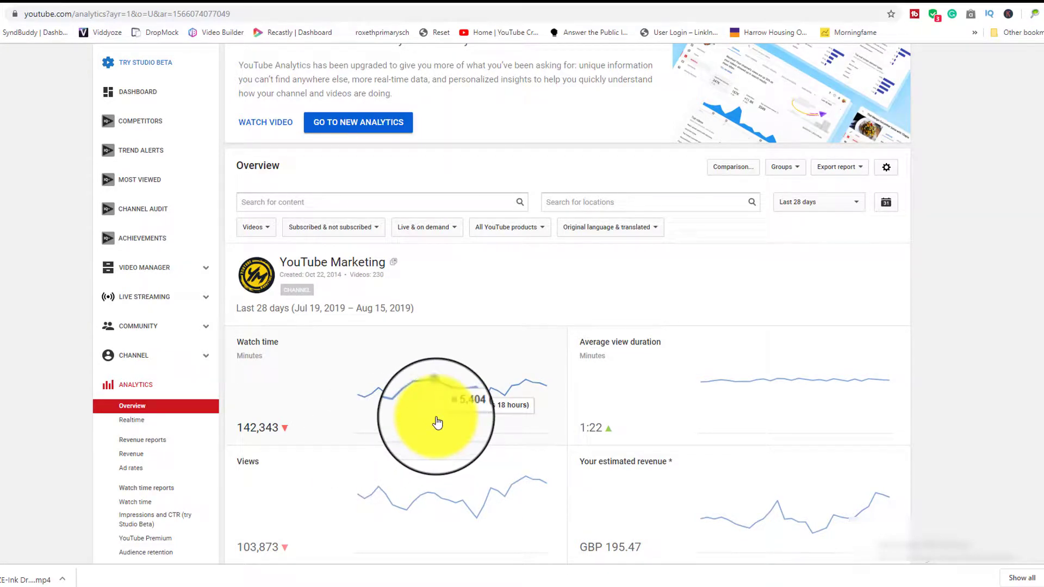
scroll("down", 3)
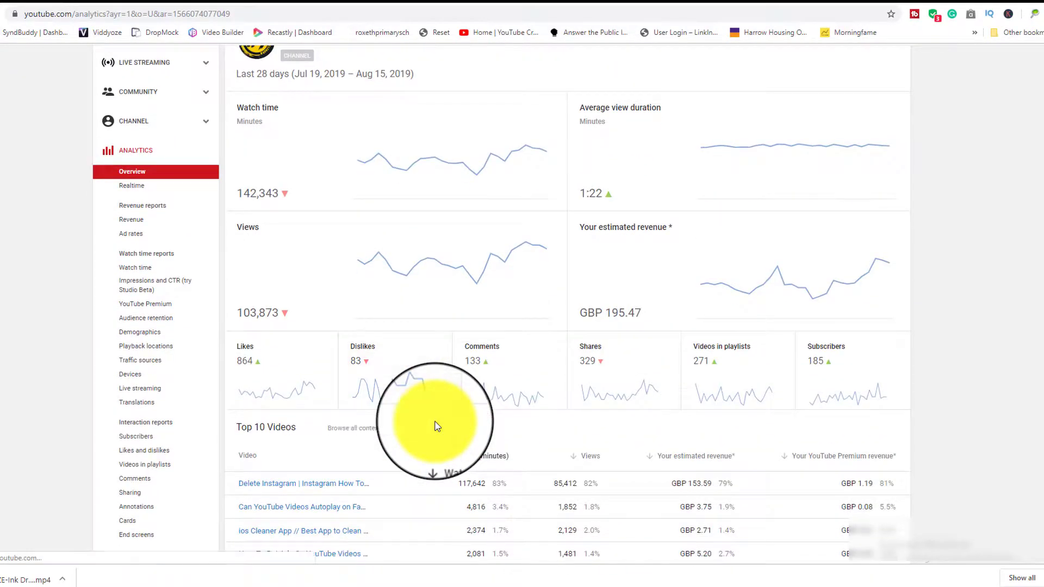
scroll("down", 3)
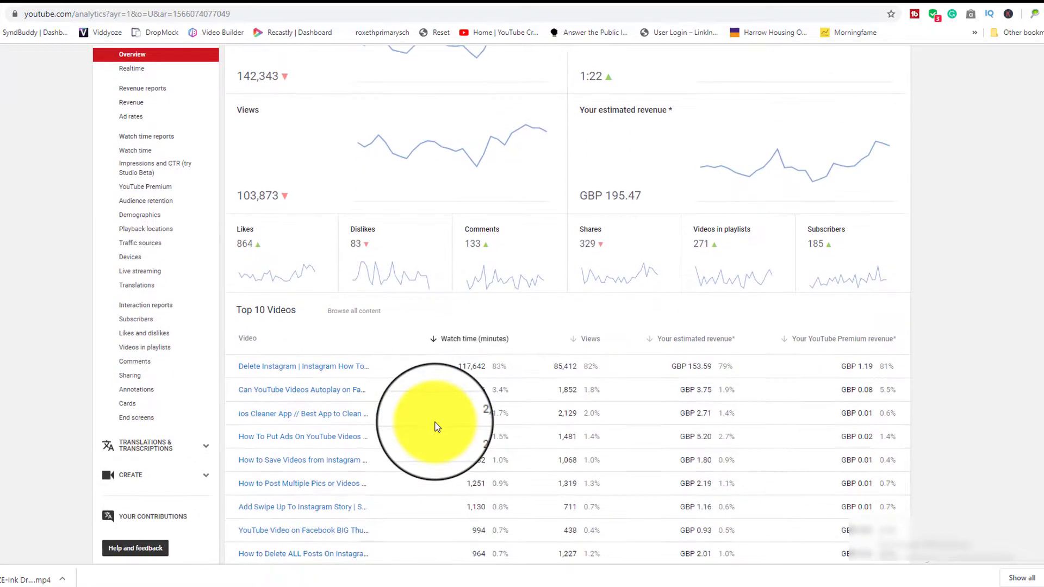
scroll("up", 3)
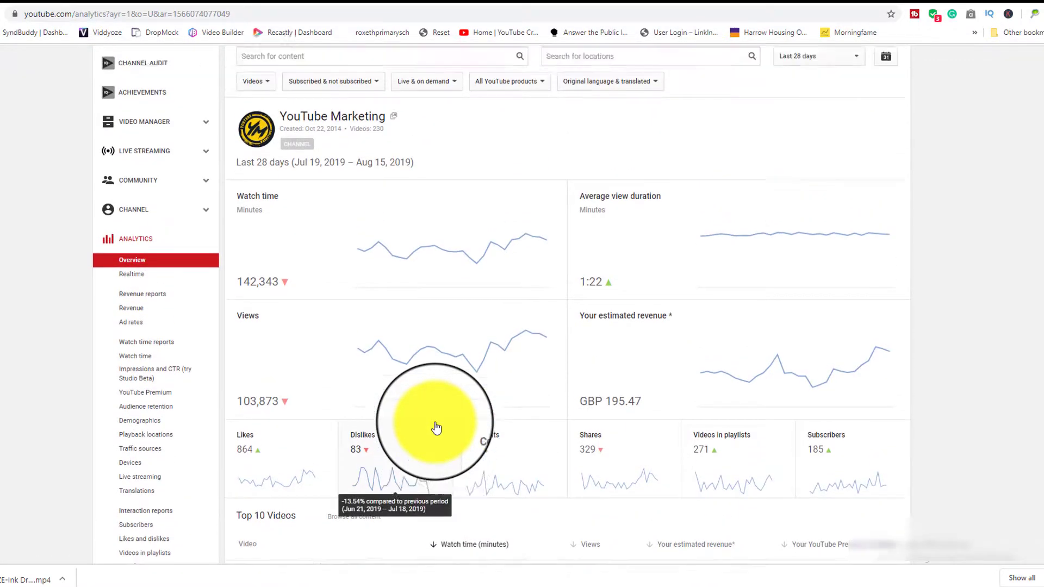
scroll("up", 3)
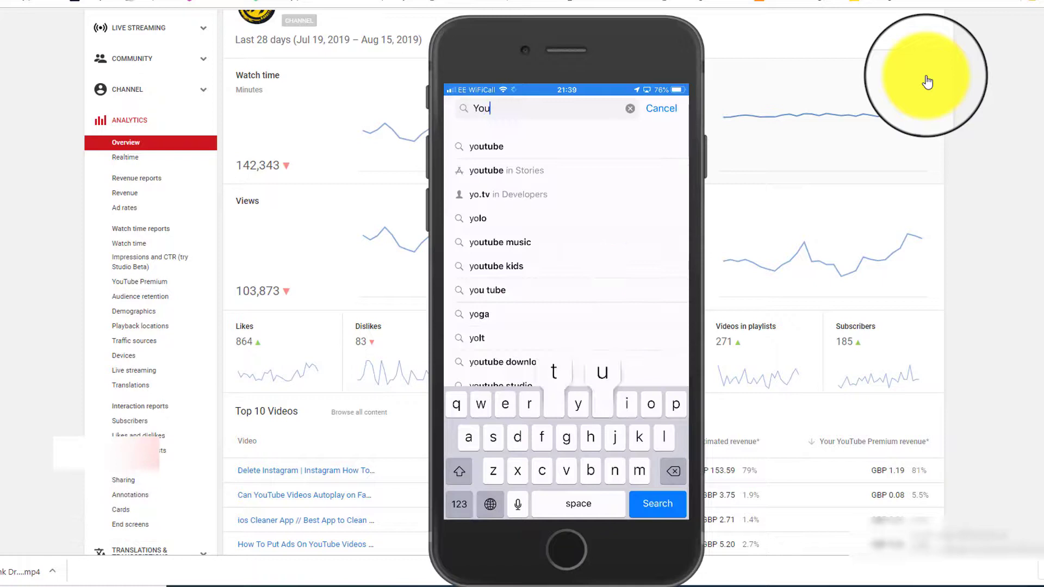
- Search the App Store for 'youtube studio' and launch the YouTube Studio app
type("tube")
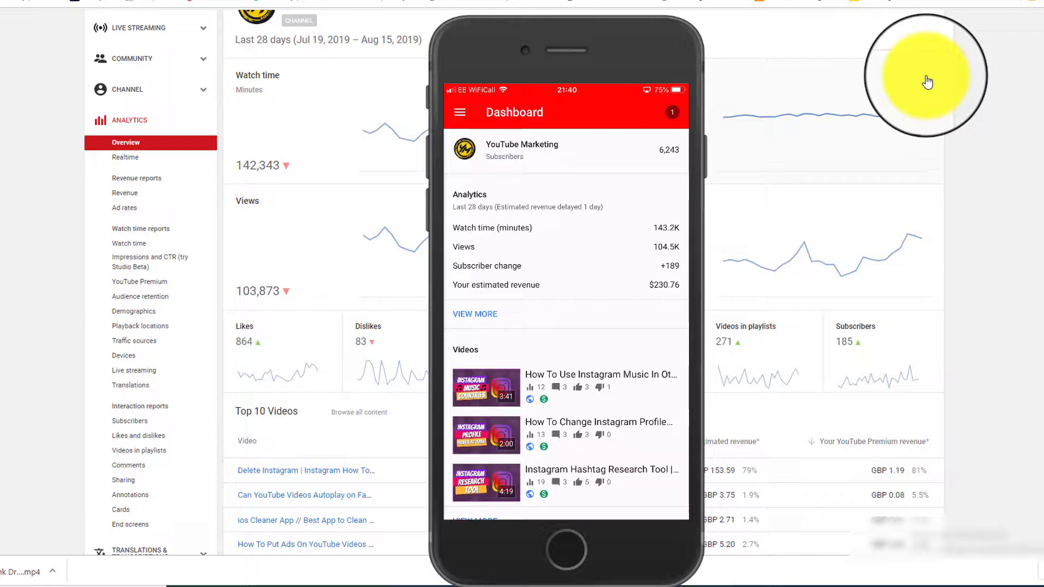
- Switch to TheNubianPrince8's channel from Accounts and look over its dashboard
left_click(463, 148)
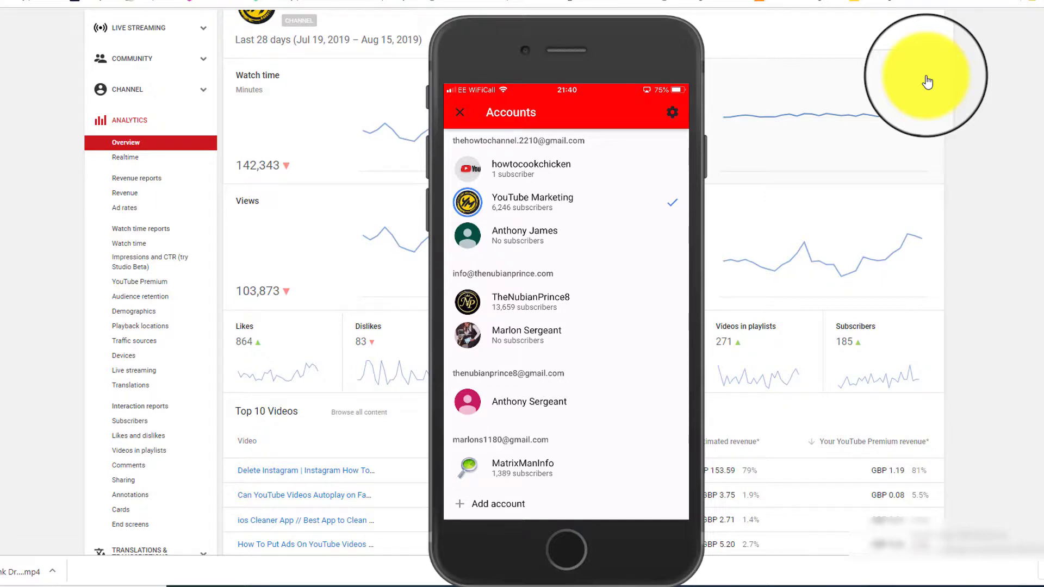
scroll("down", 3)
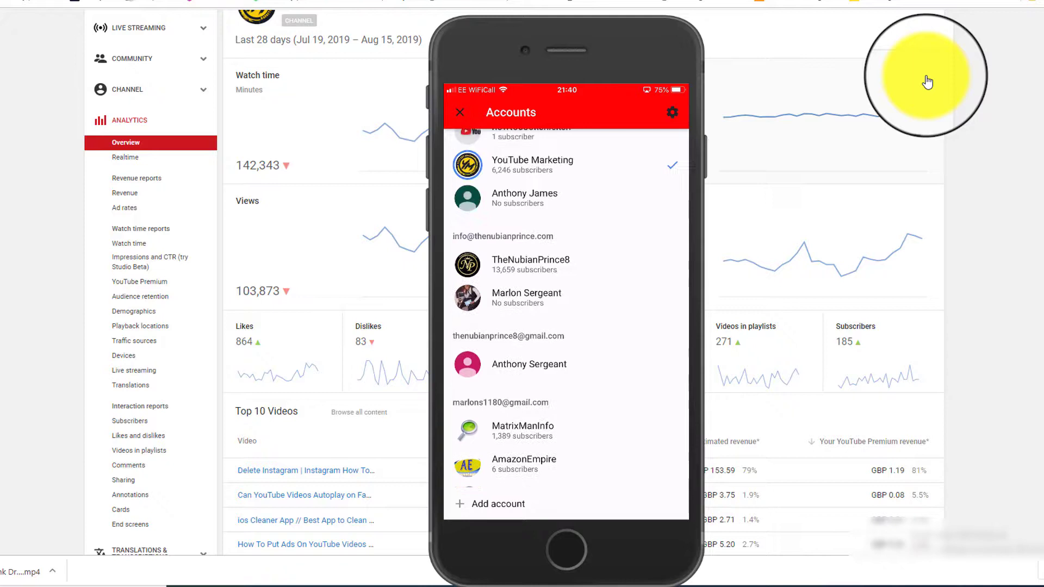
scroll("up", 3)
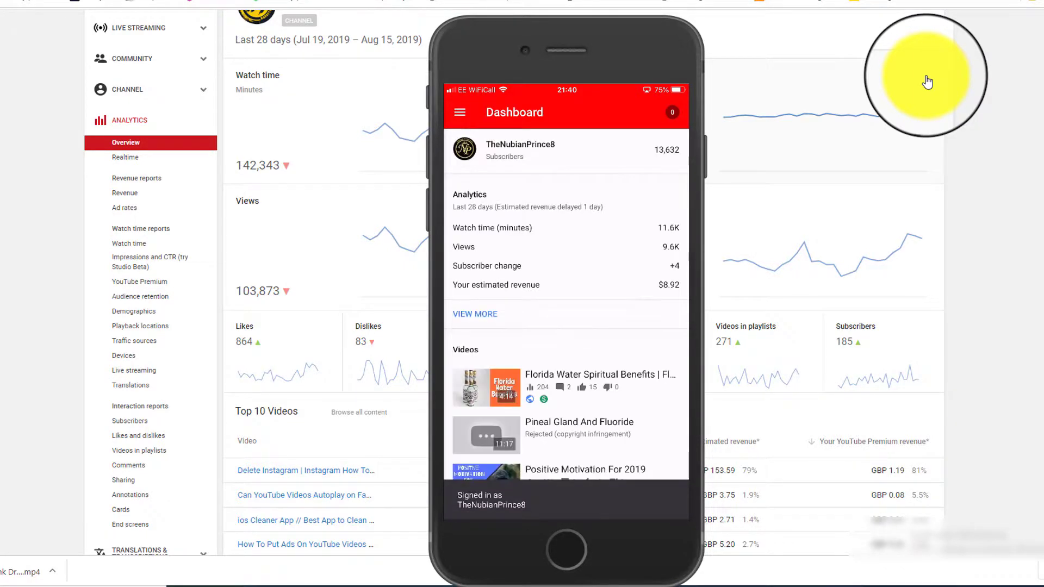
- Switch back to the YouTube Marketing channel from the Accounts list
left_click(459, 111)
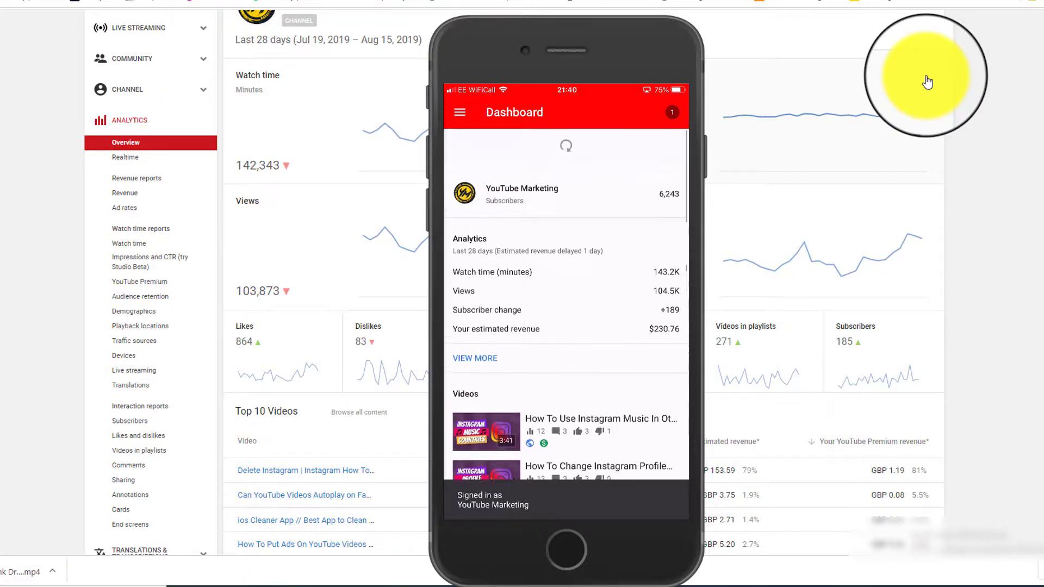
left_click(460, 111)
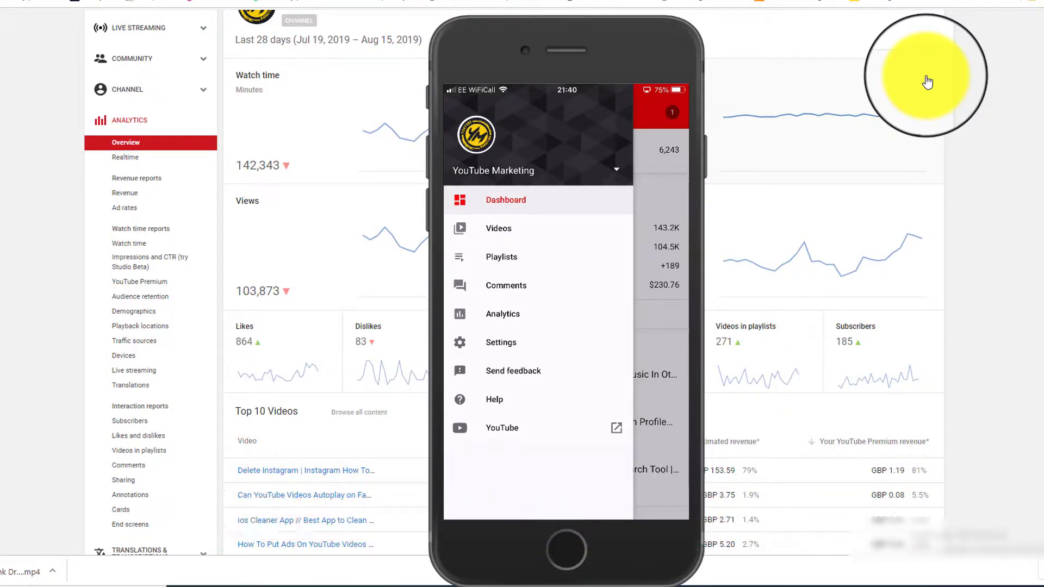
- Review the Analytics overview, then the Discovery traffic-source breakdown
left_click(503, 314)
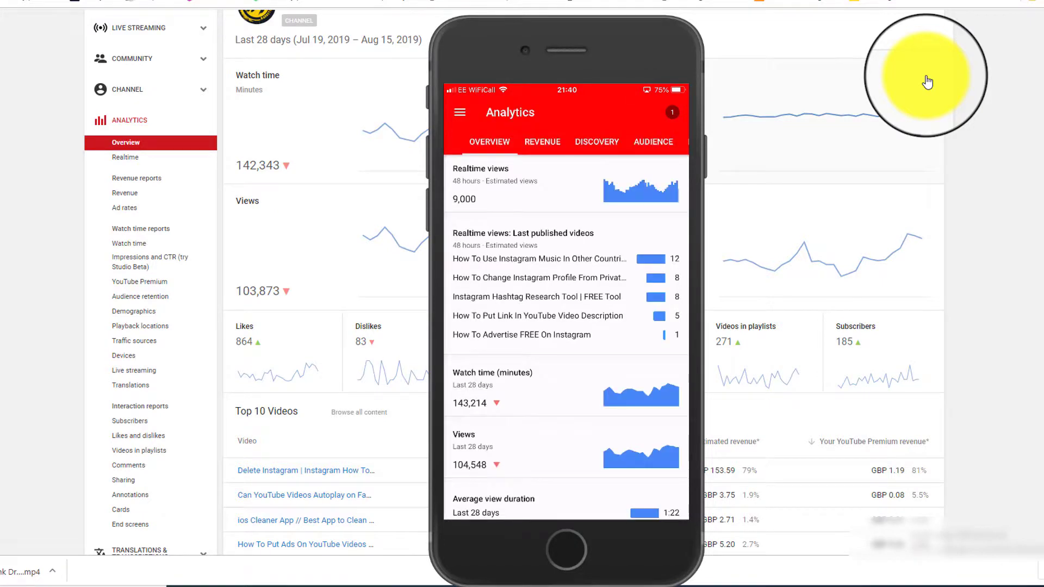
scroll("up", 3)
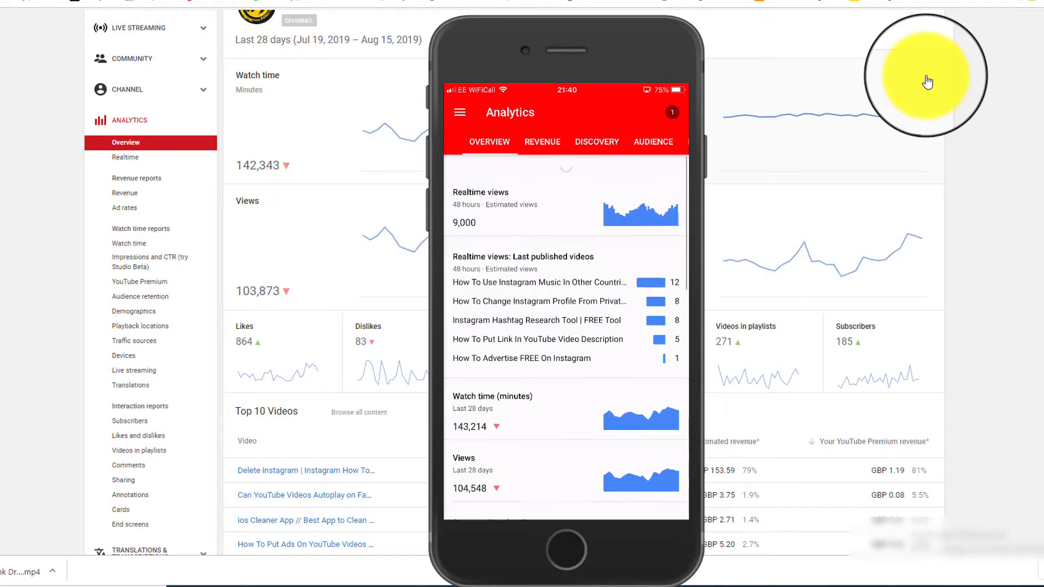
scroll("up", 3)
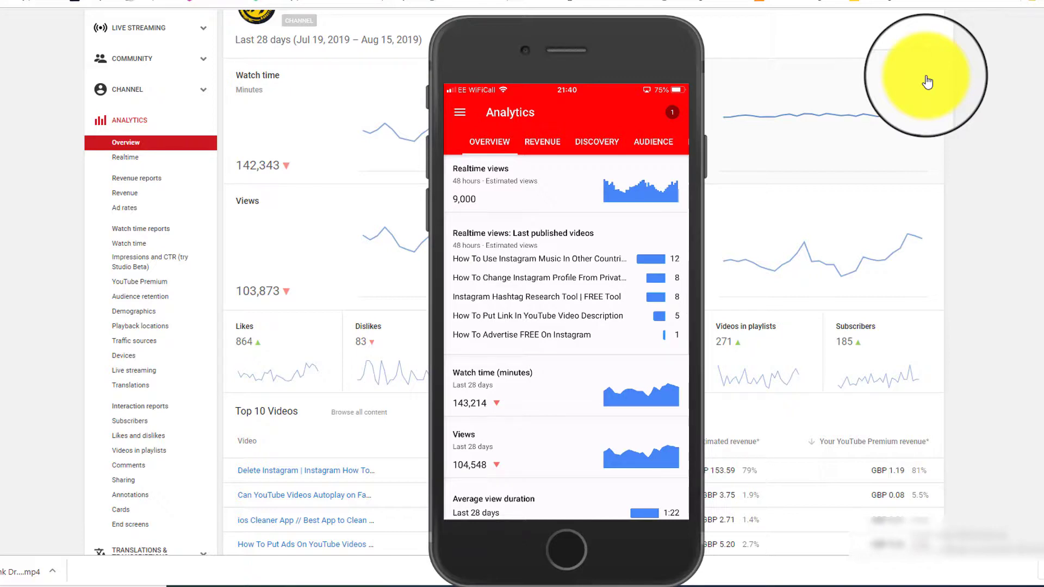
left_click(542, 141)
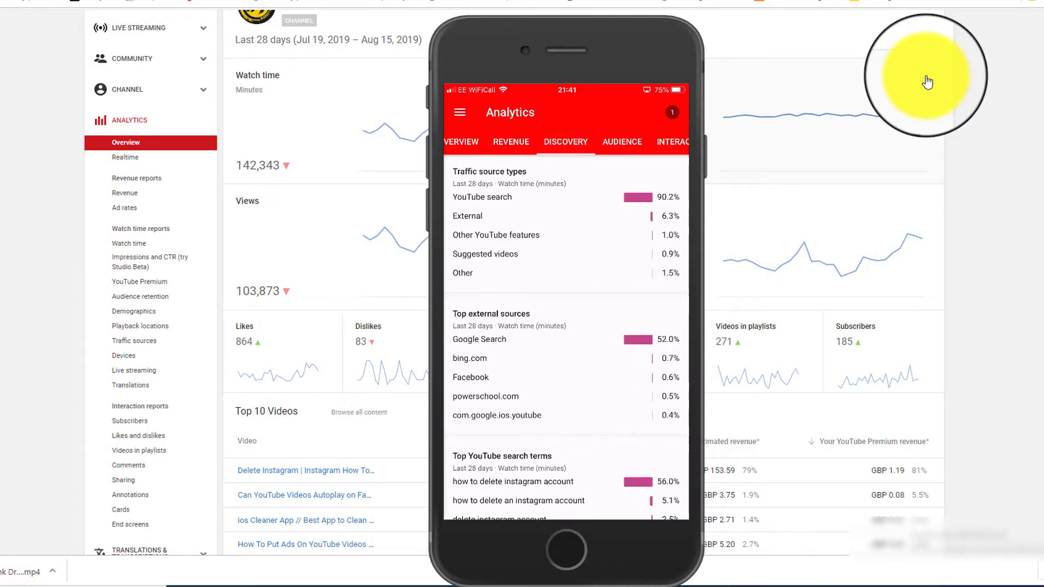
- Check Audience gender, age and countries, then step back through Discovery to Overview
left_click(564, 142)
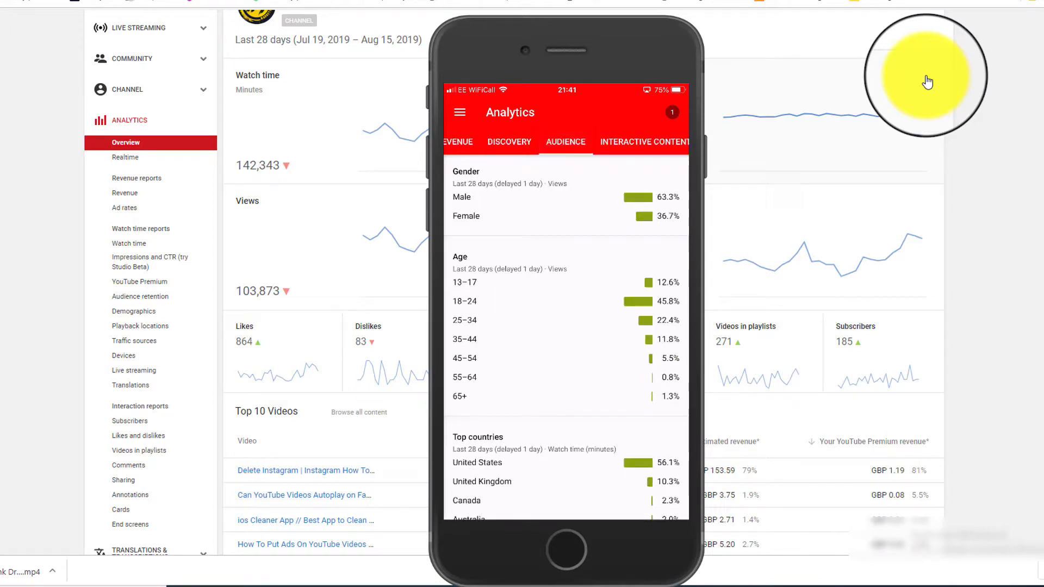
scroll("right", 3)
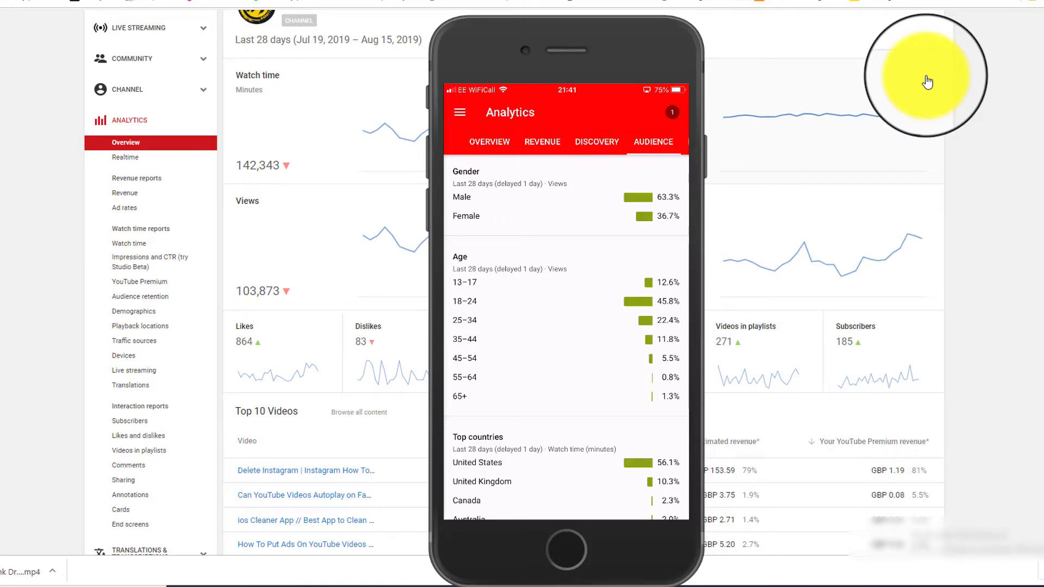
left_click(564, 142)
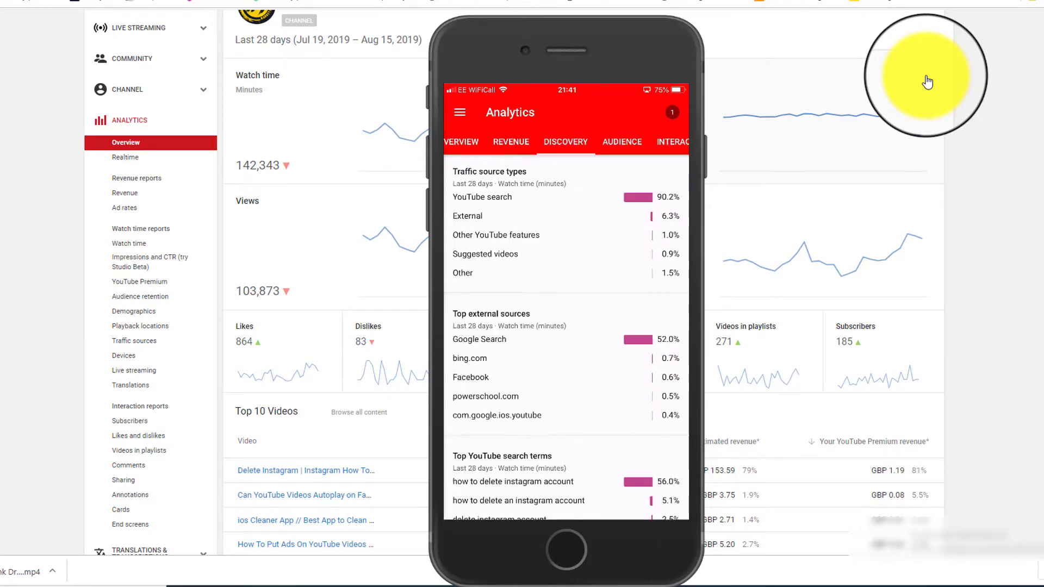
left_click(488, 142)
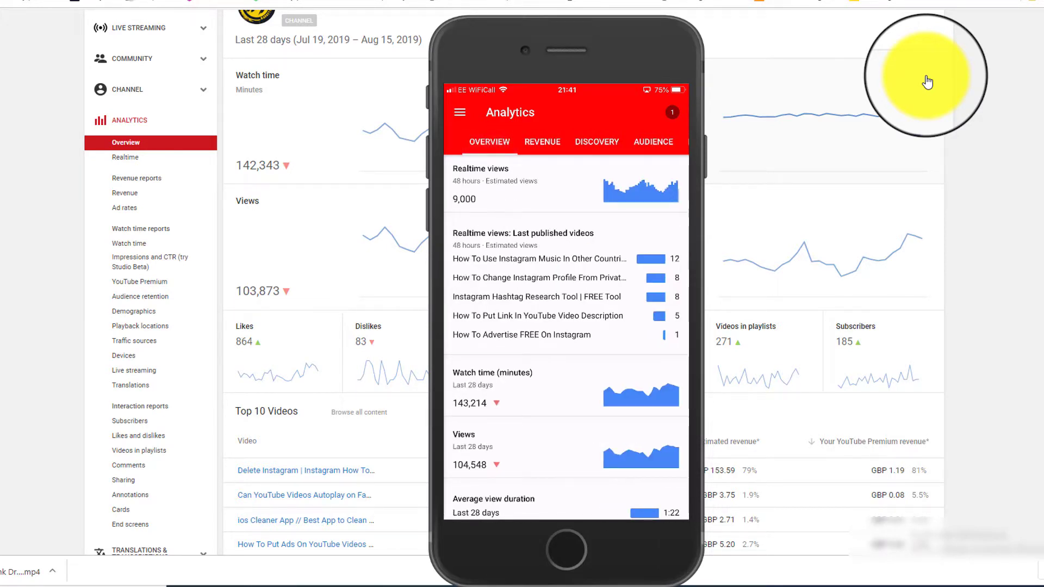
- Return to the YouTube Marketing dashboard and scroll to its videos and comments
left_click(459, 112)
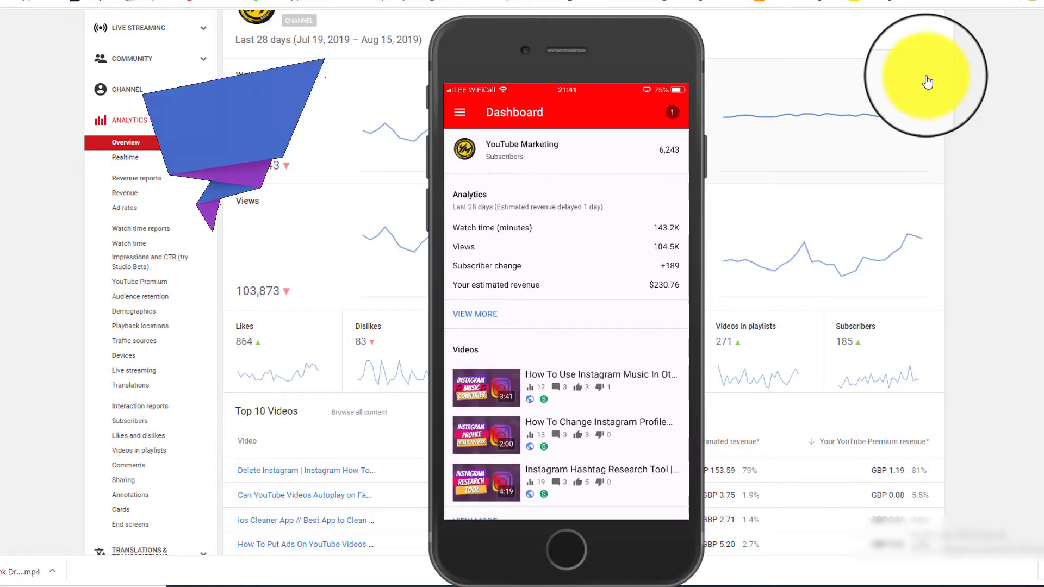
scroll("down", 3)
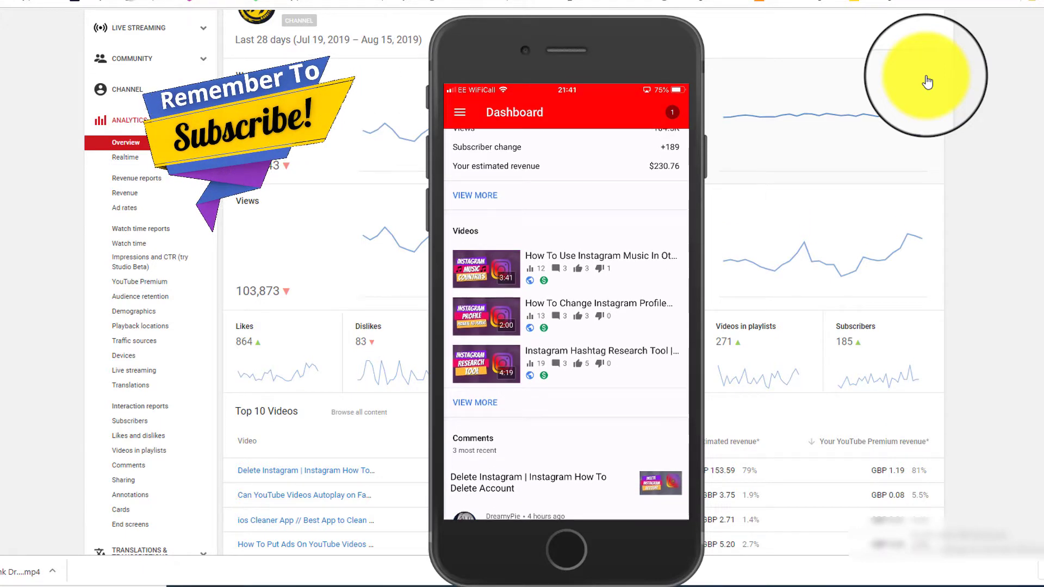